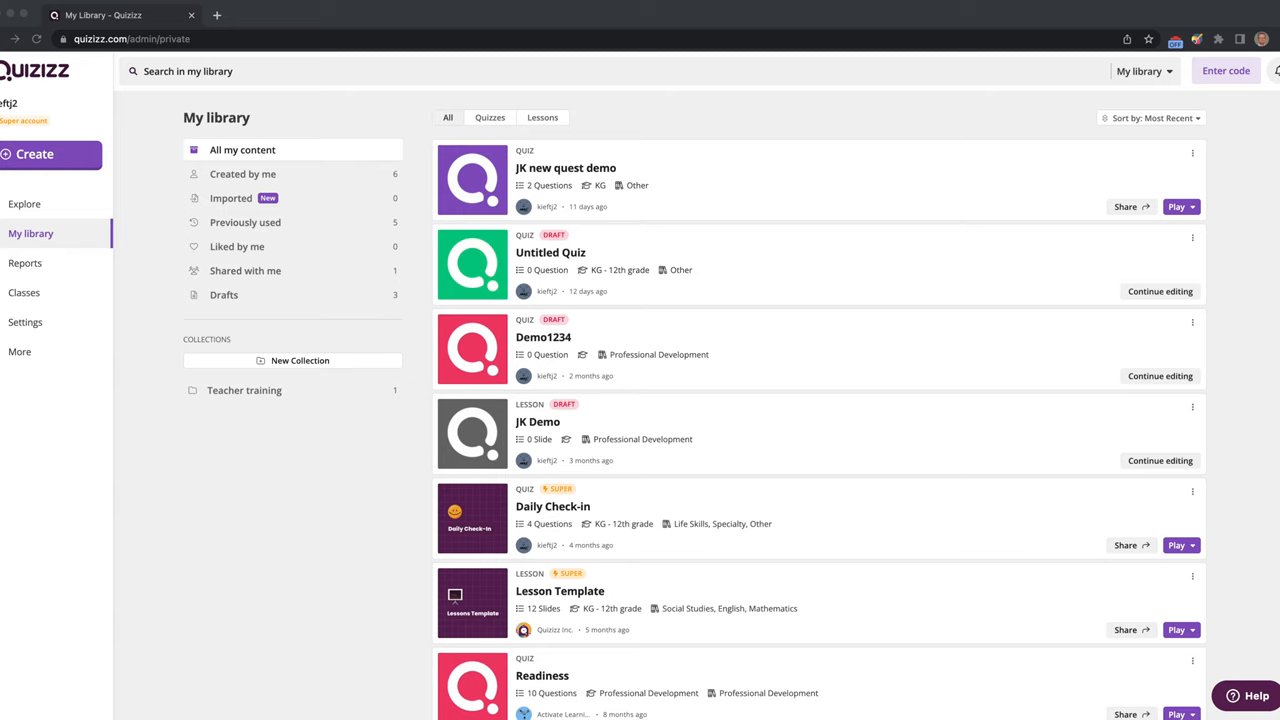
pyautogui.moveTo(28, 216)
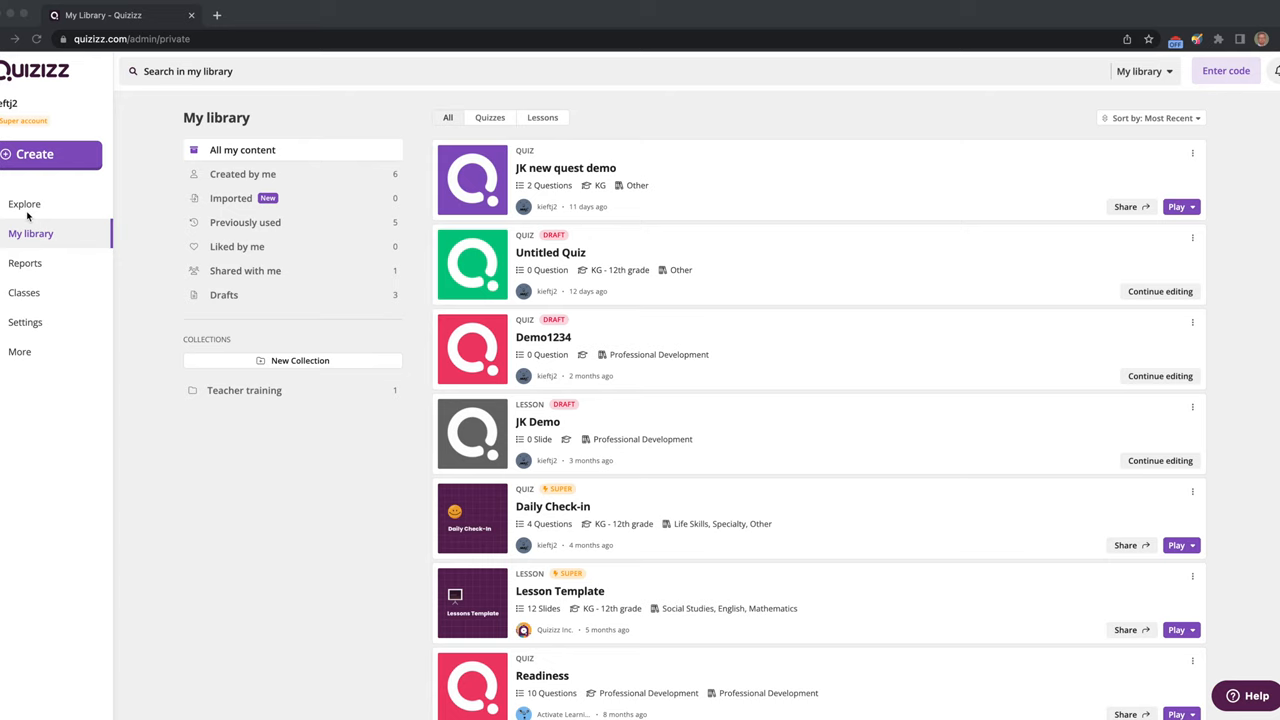
pyautogui.moveTo(64, 300)
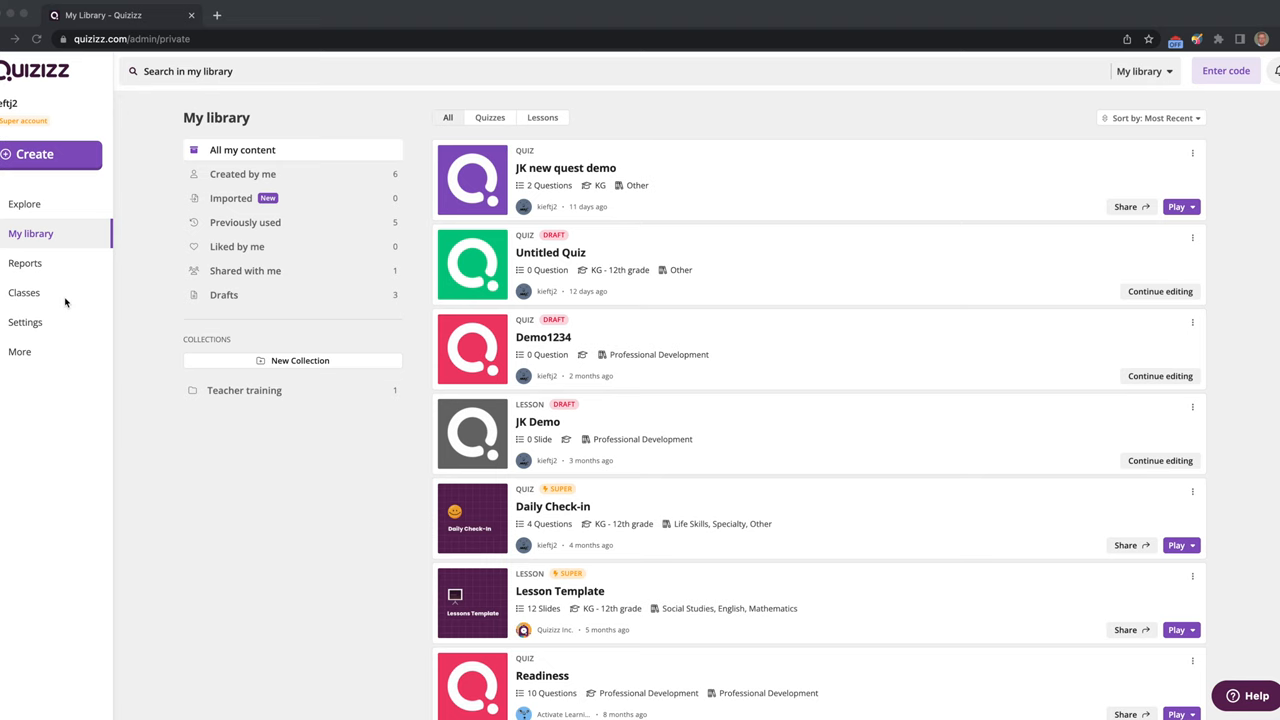
# - Run the Collaborative Tools quiz in Paper mode and bring up the printable Q-cards PDF for students
pyautogui.scroll(-3)
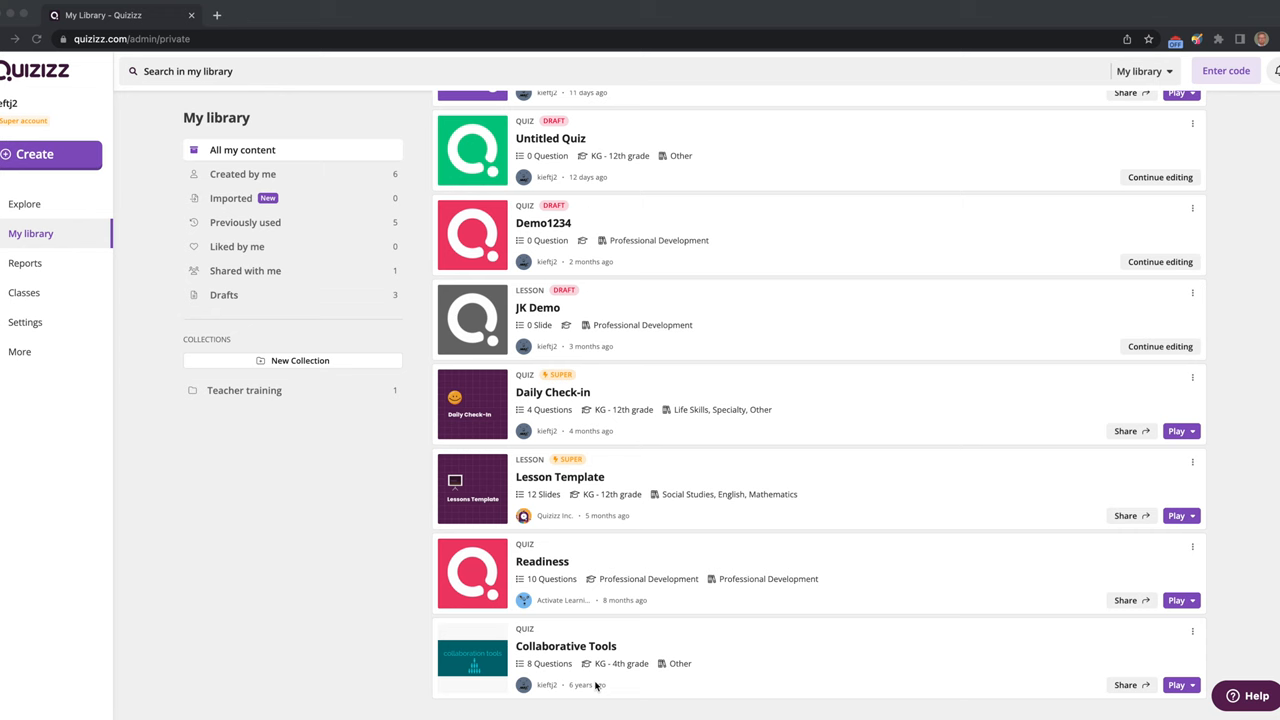
pyautogui.click(568, 646)
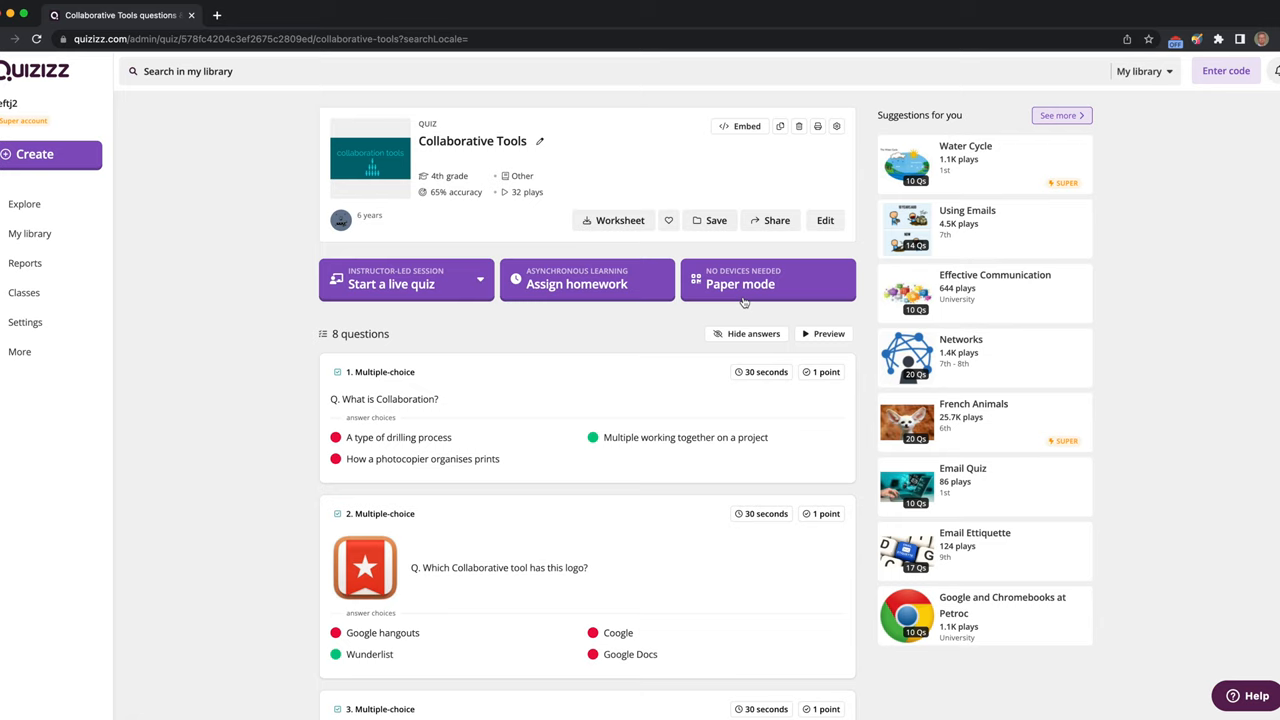
pyautogui.moveTo(554, 324)
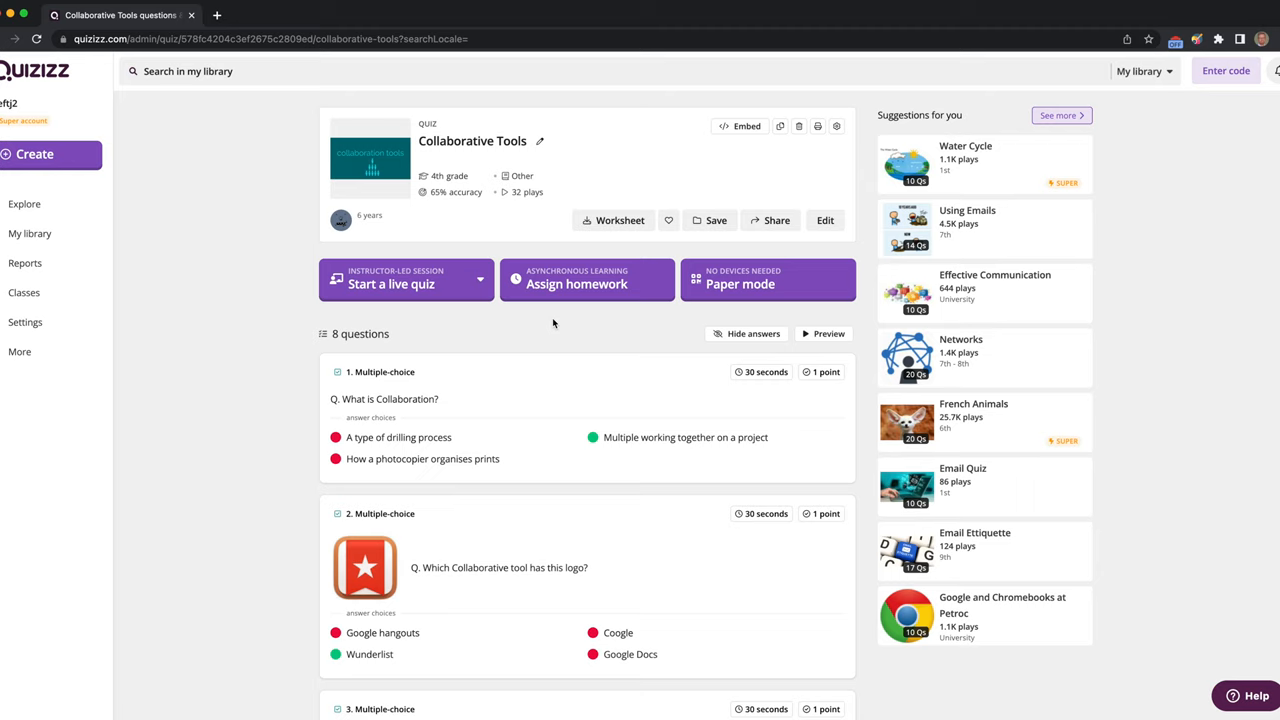
pyautogui.moveTo(752, 298)
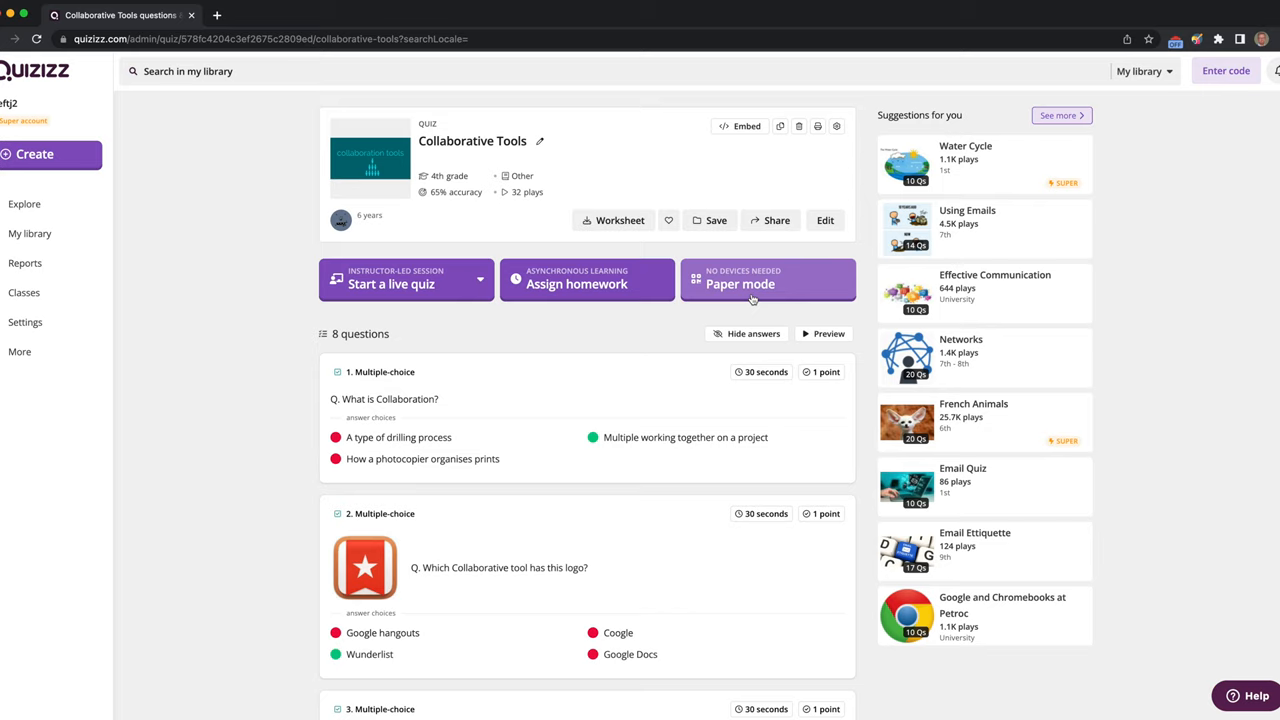
pyautogui.click(740, 284)
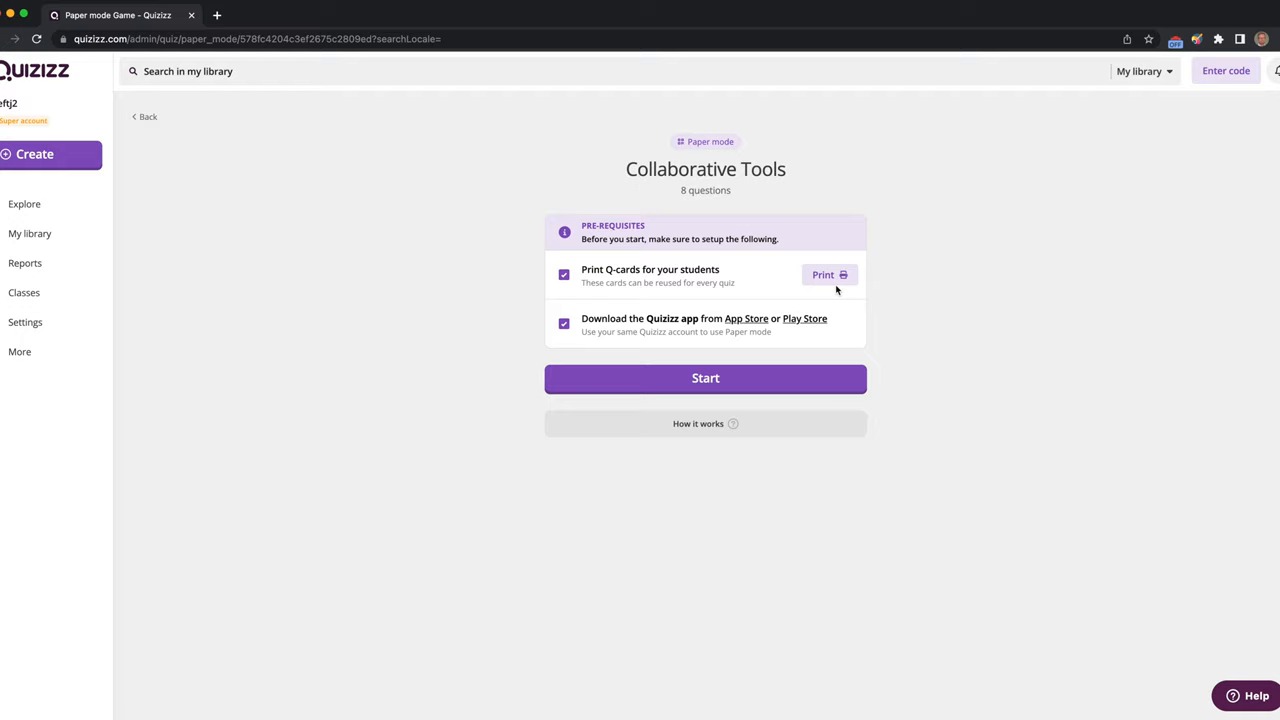
pyautogui.click(828, 274)
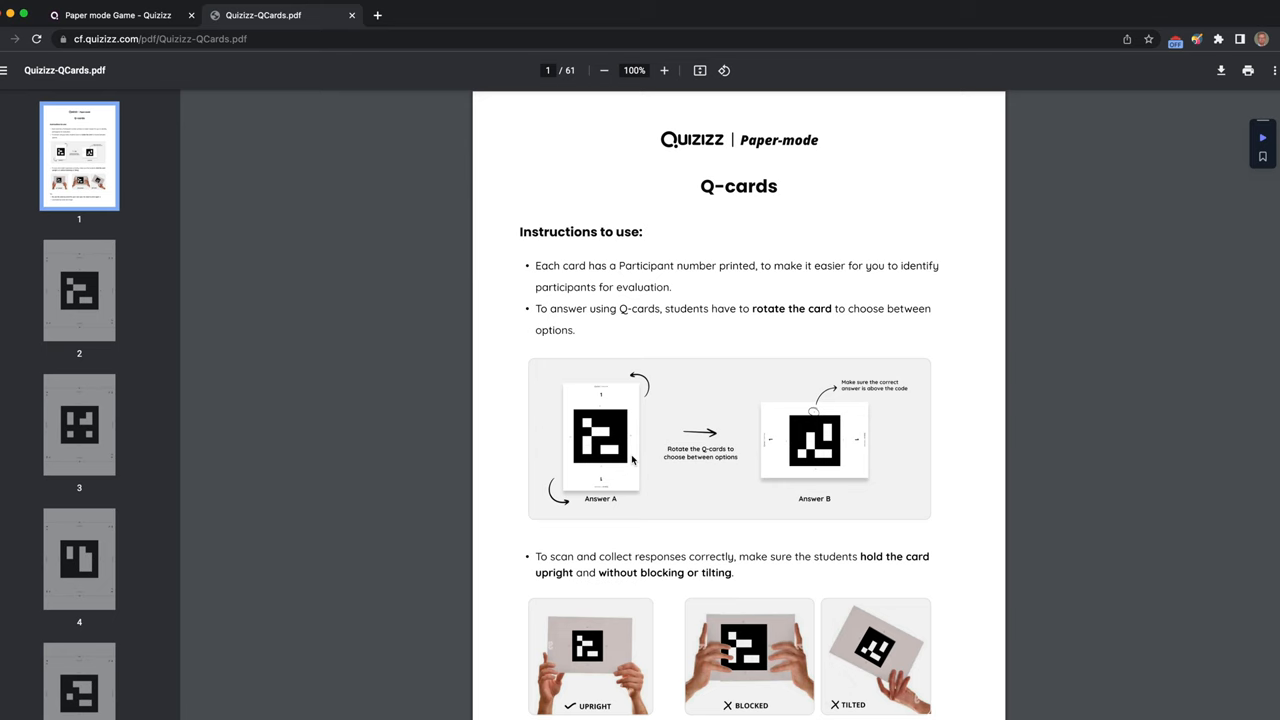
# - Review the Q-cards PDF instructions, then return to the Paper mode setup page
pyautogui.scroll(-3)
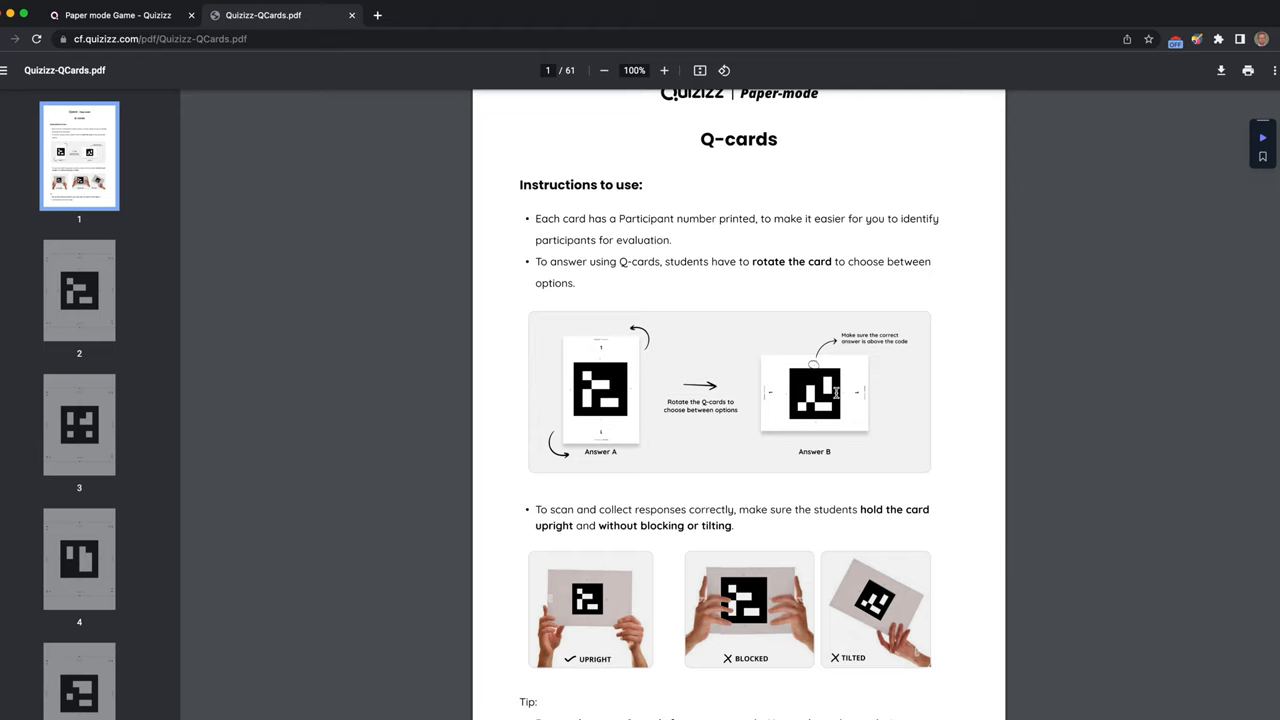
pyautogui.moveTo(760, 454)
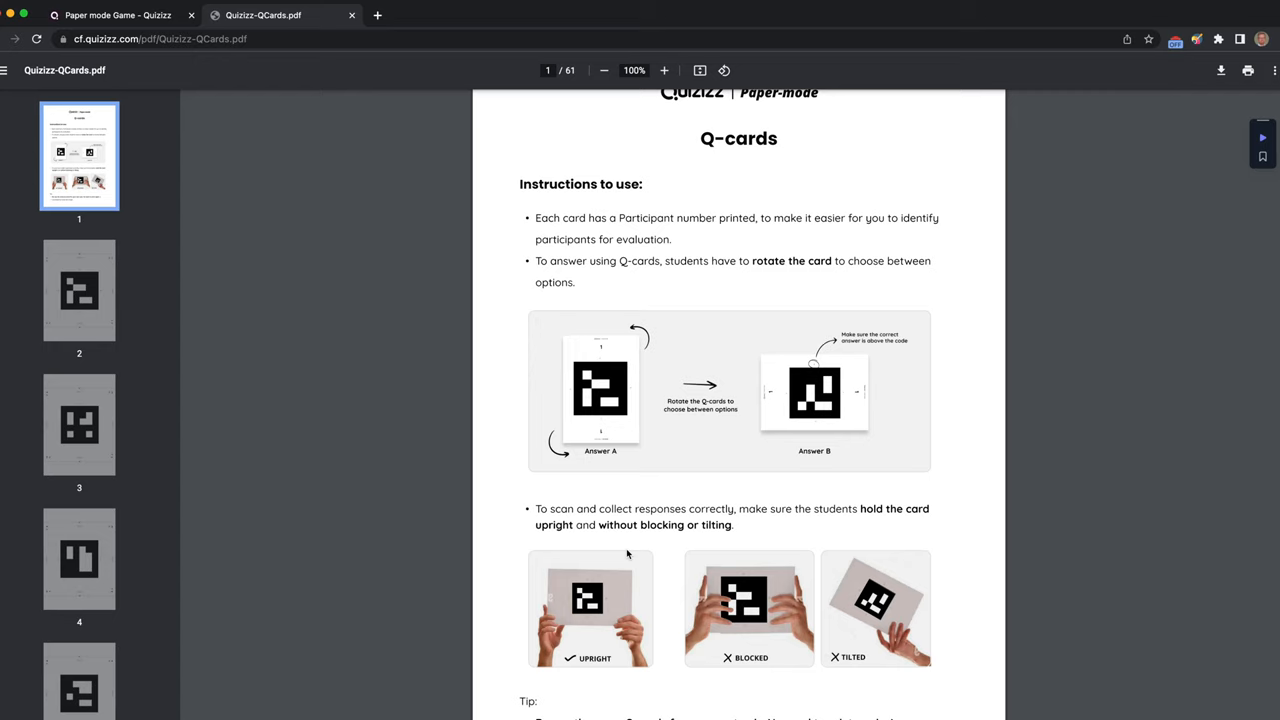
pyautogui.scroll(-3)
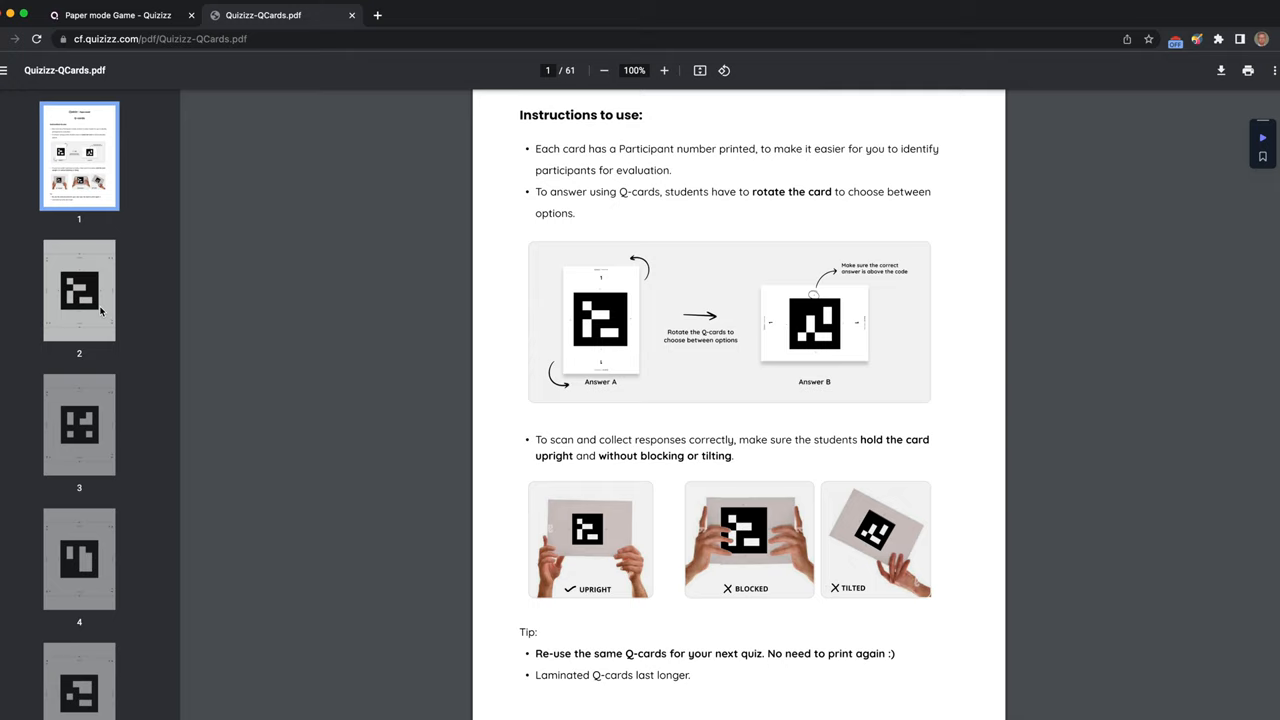
pyautogui.click(80, 290)
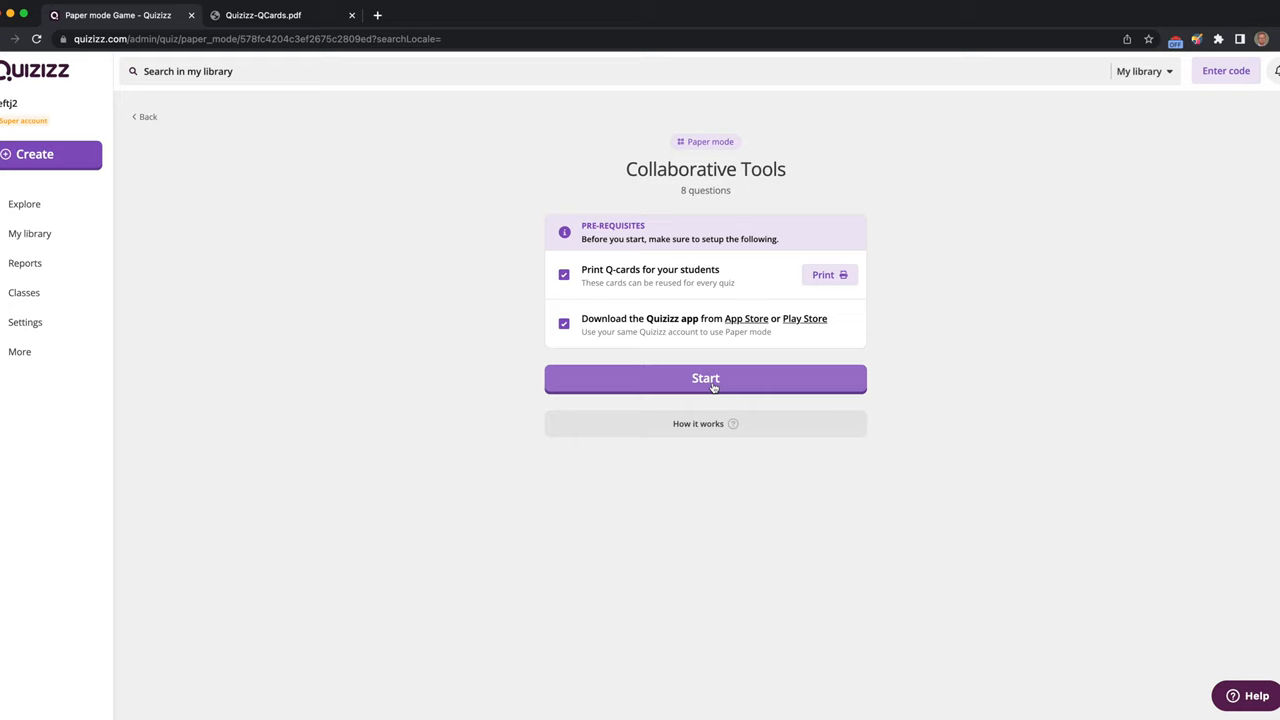
# - Start the Paper mode quiz so question 1 of 8, "What is Collaboration?", appears in the mobile app
pyautogui.click(704, 378)
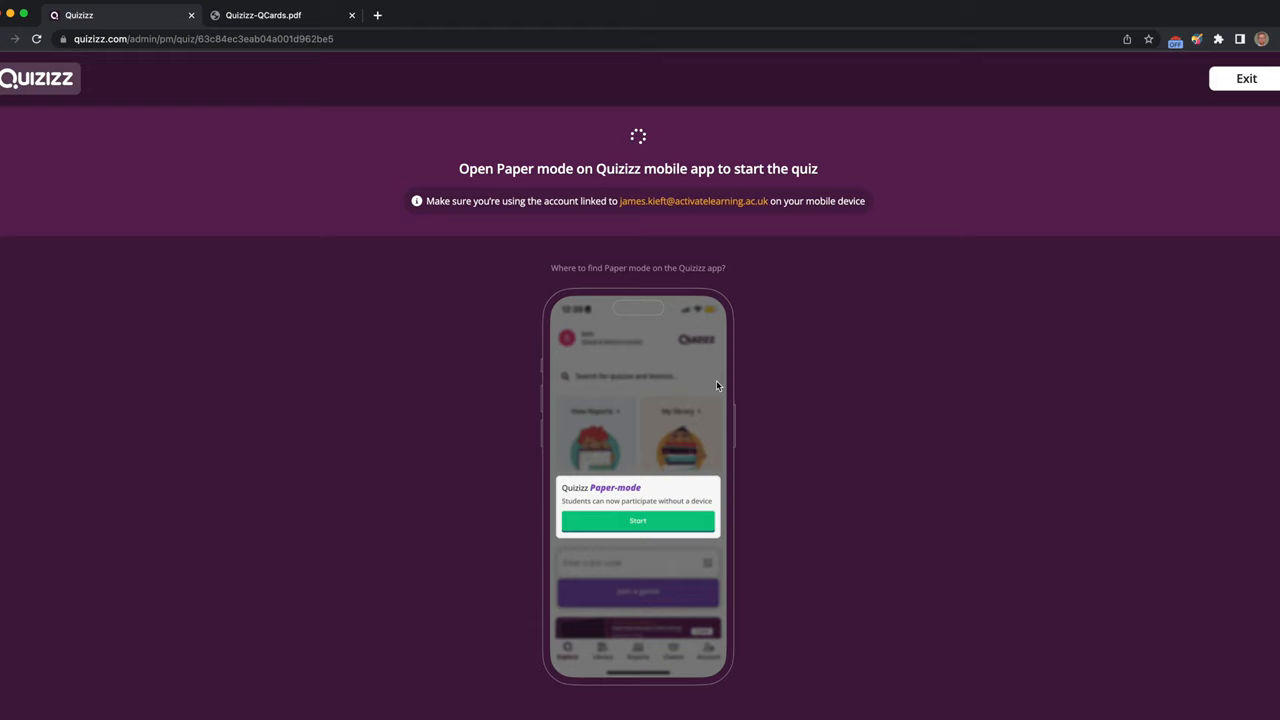
pyautogui.click(636, 520)
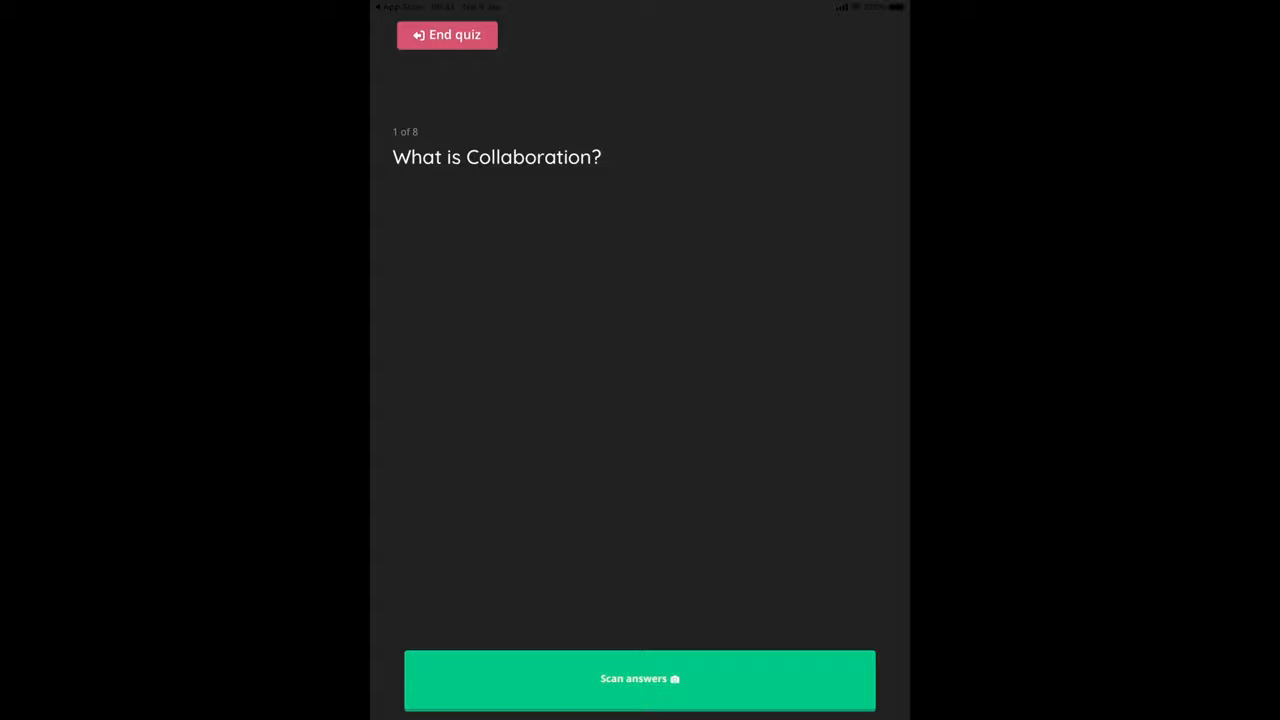
# - Scan the students' Q-cards and submit responses for questions 1 and 2 (question 2: 4 correct, 4 wrong, 50%)
pyautogui.click(640, 678)
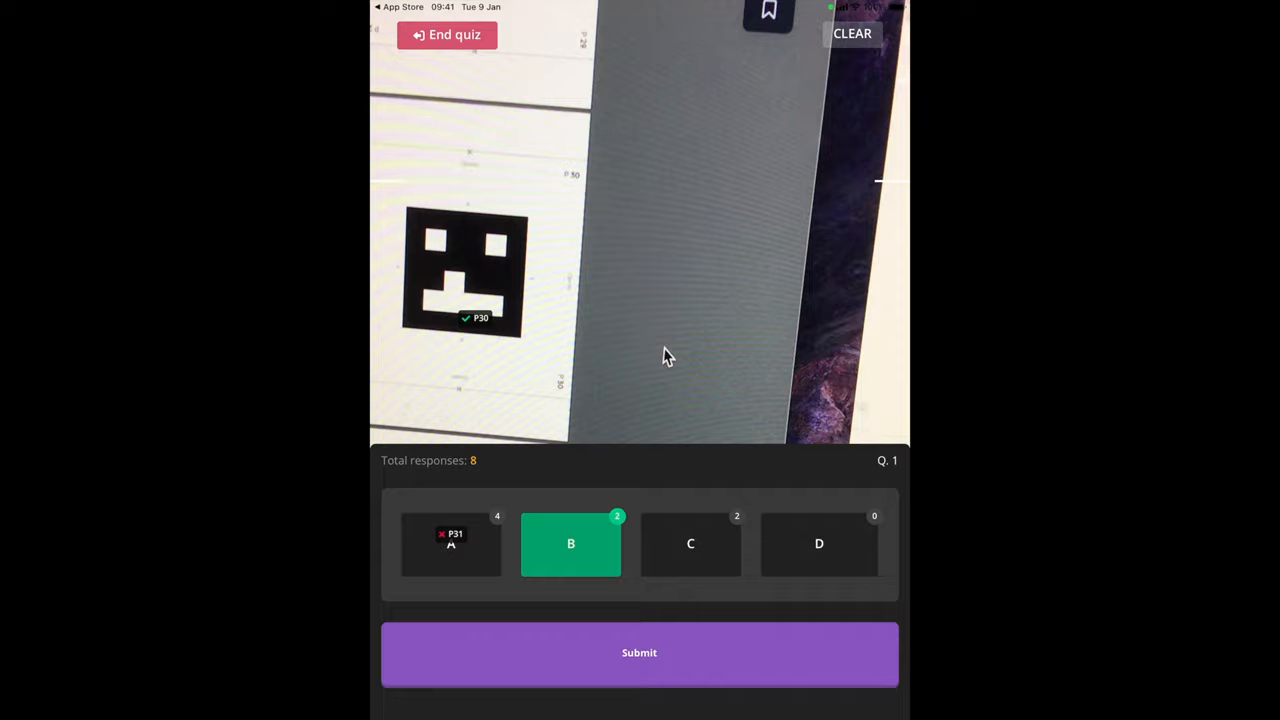
pyautogui.click(638, 652)
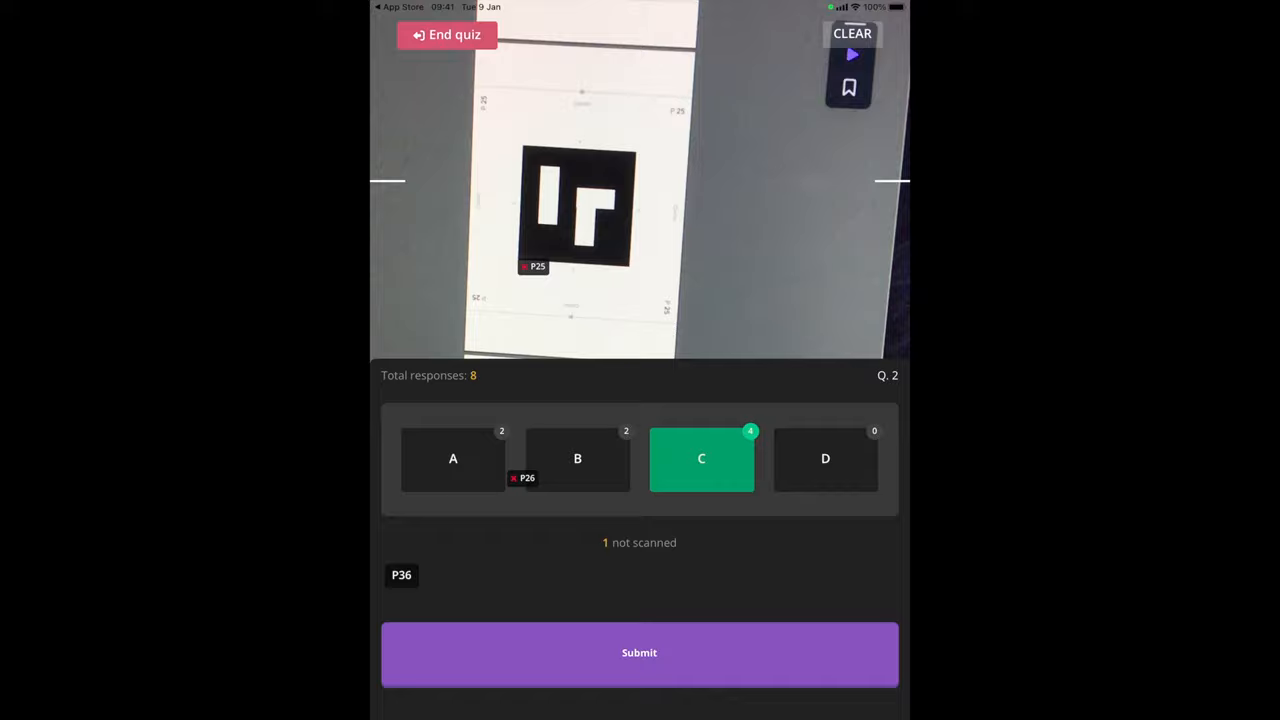
pyautogui.click(638, 652)
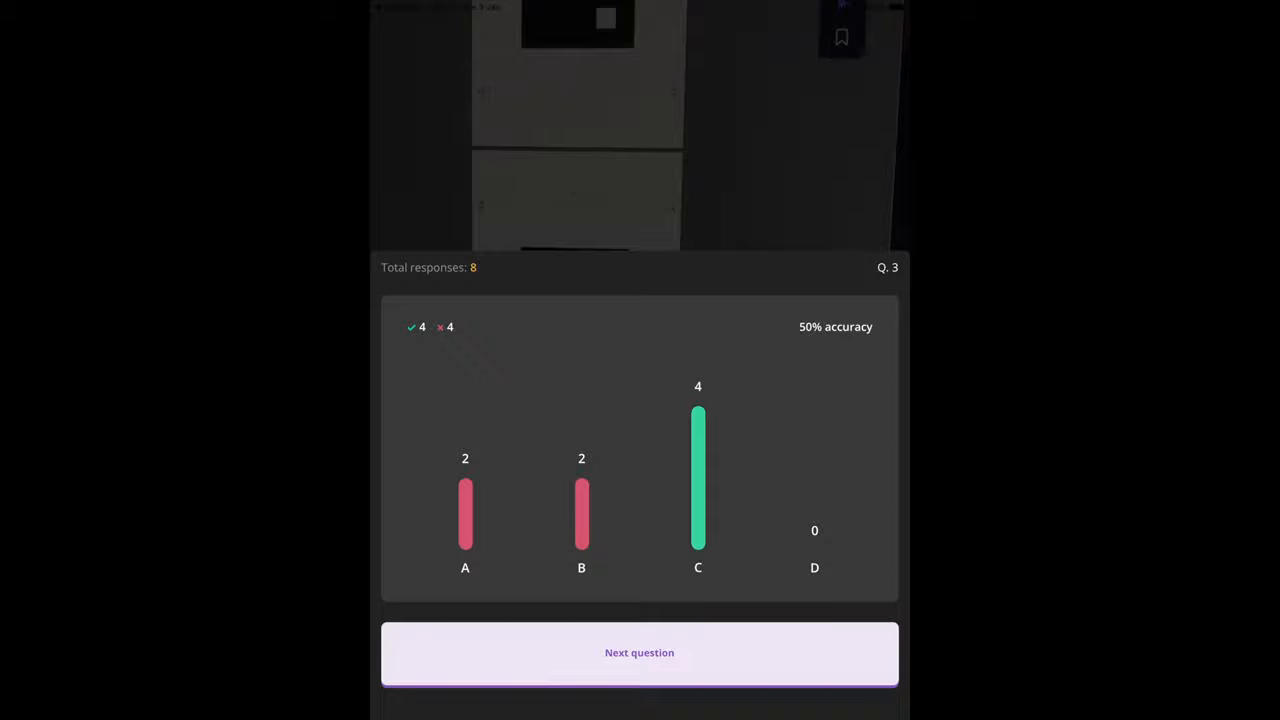
# - Move on to question 3, begin scanning, then choose to end the quiz early
pyautogui.click(640, 652)
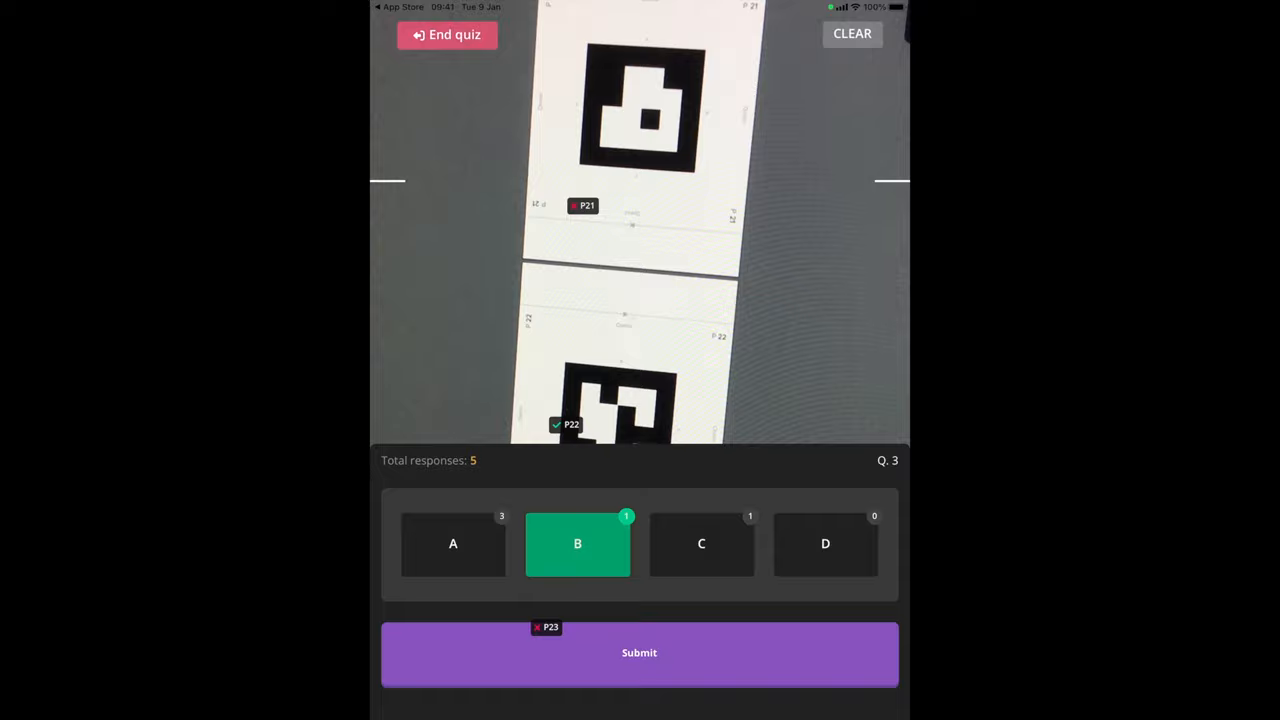
pyautogui.click(446, 36)
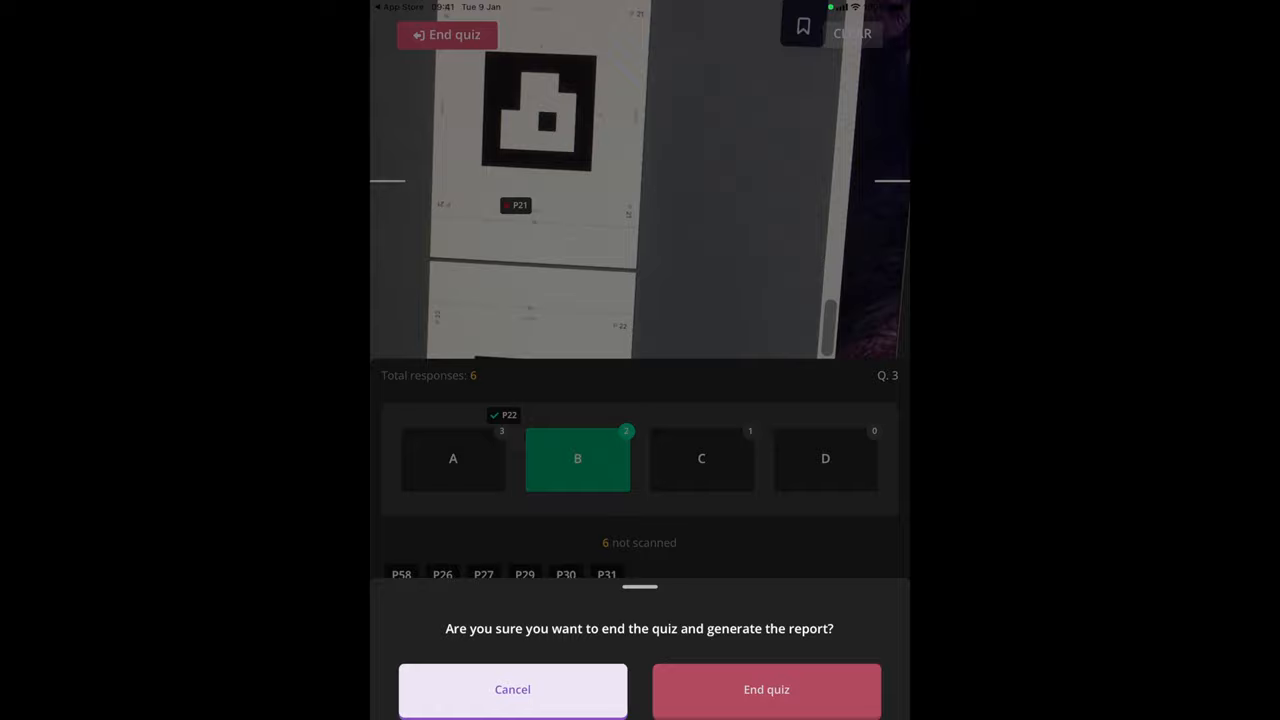
# - Confirm ending the quiz and review the report: 8% accuracy, 9 attempts, per-participant results
pyautogui.click(766, 688)
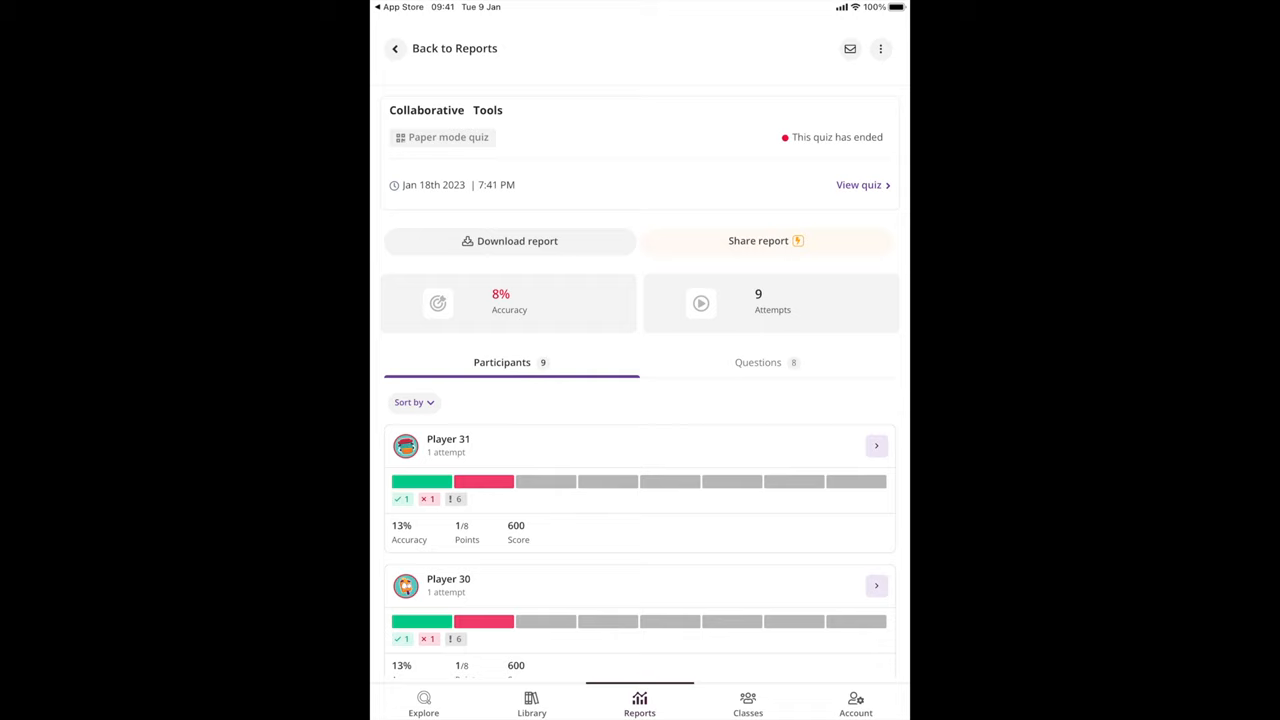
pyautogui.scroll(-3)
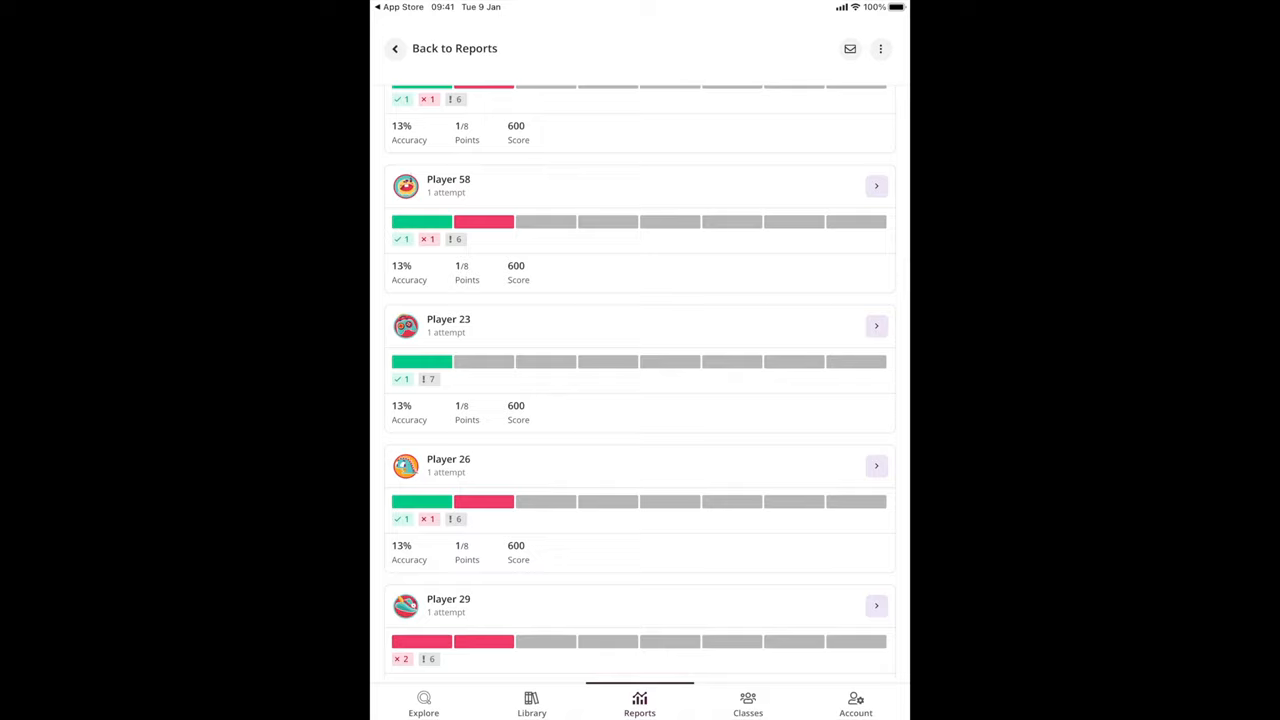
pyautogui.scroll(-3)
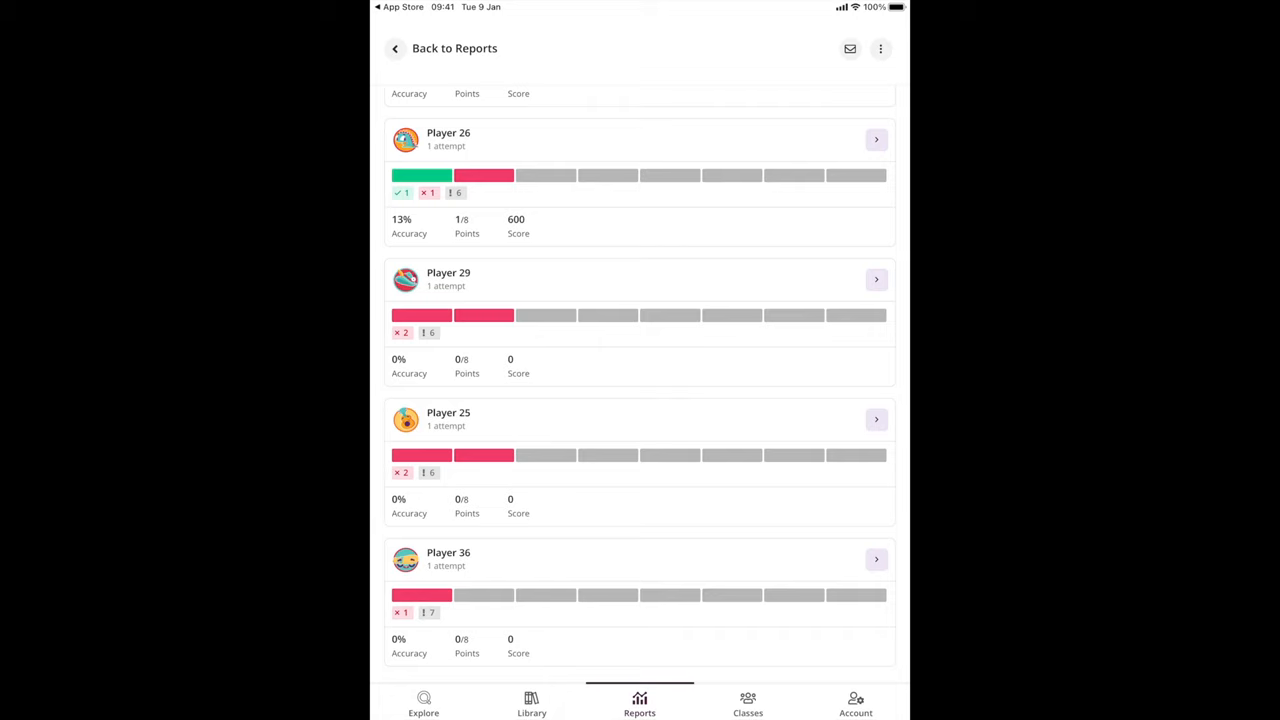